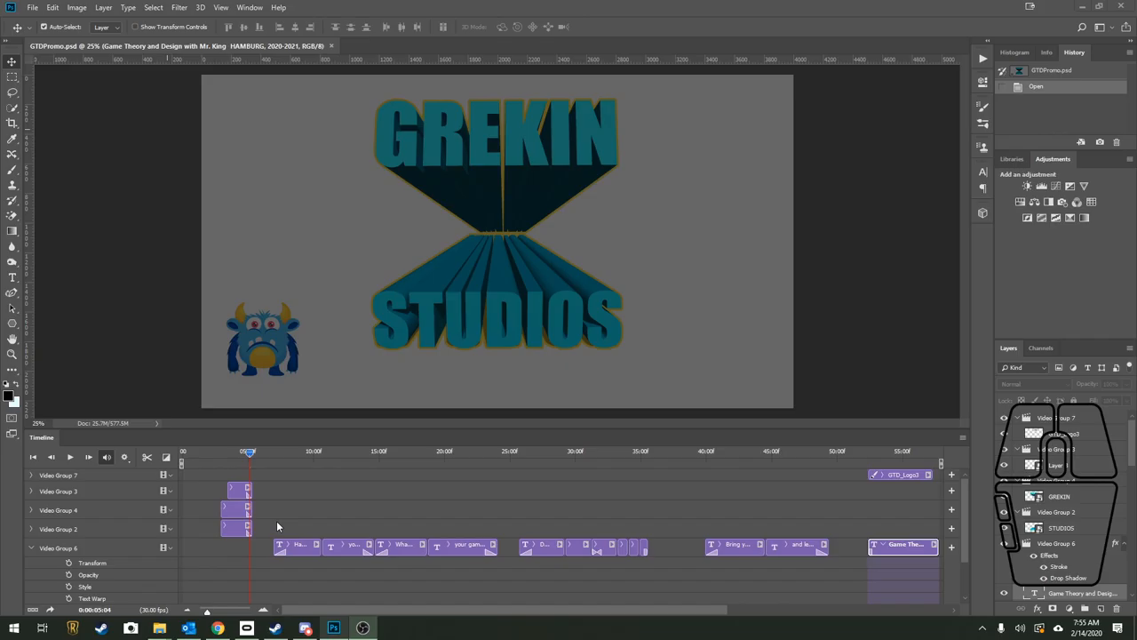
pyautogui.moveTo(68, 57)
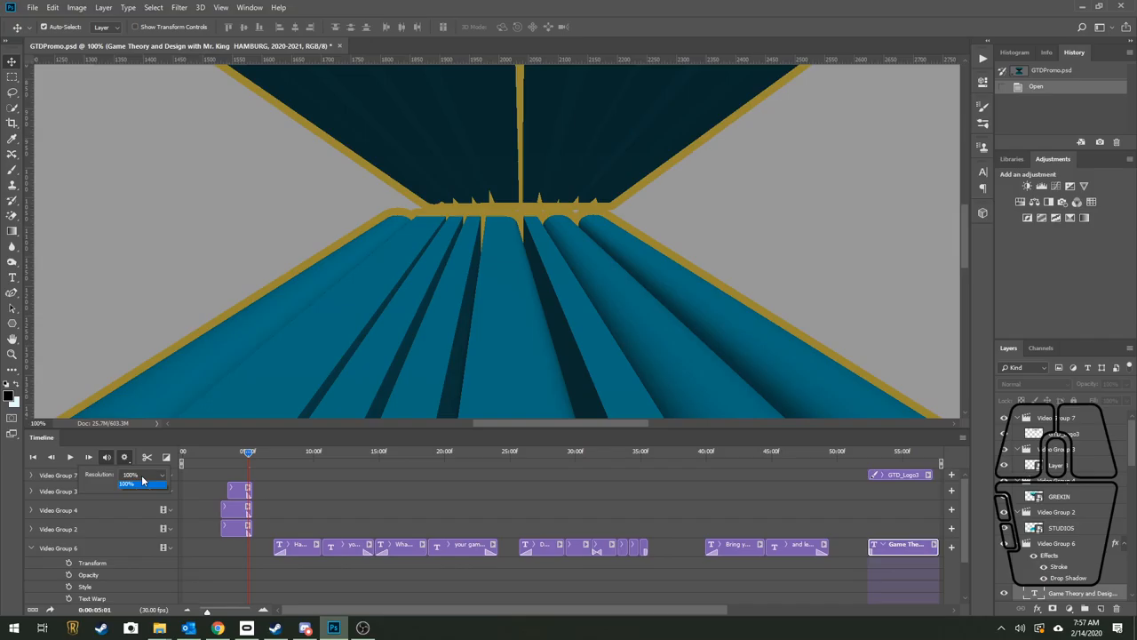
# - Set the timeline preview resolution to 100%
pyautogui.click(221, 7)
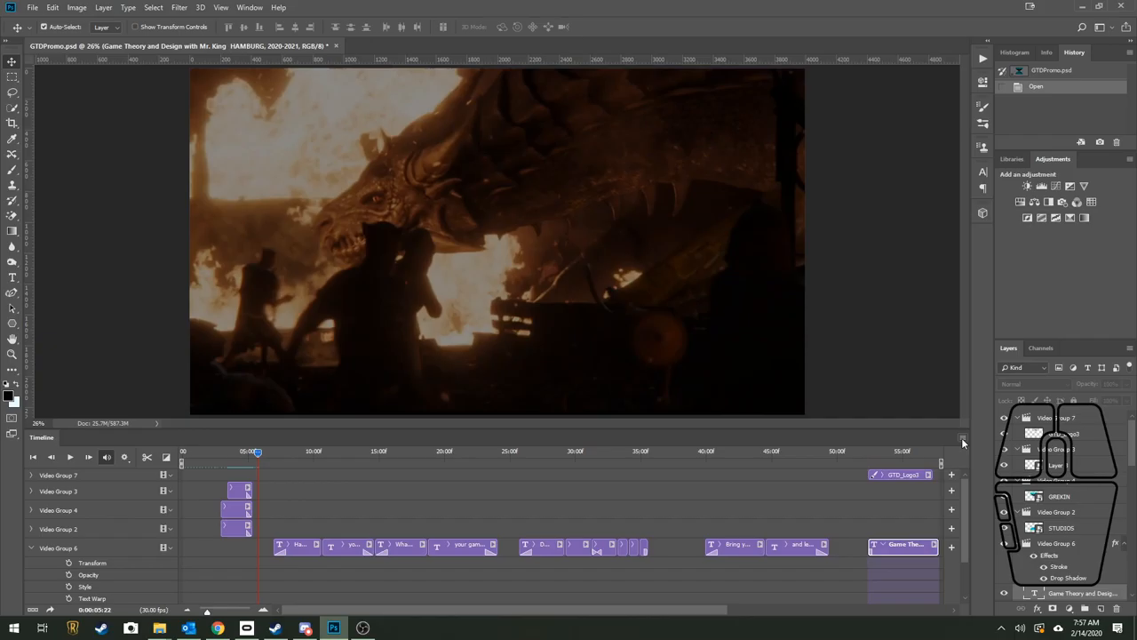
# - Open the Timeline panel flyout menu to reach Render Video
pyautogui.click(962, 439)
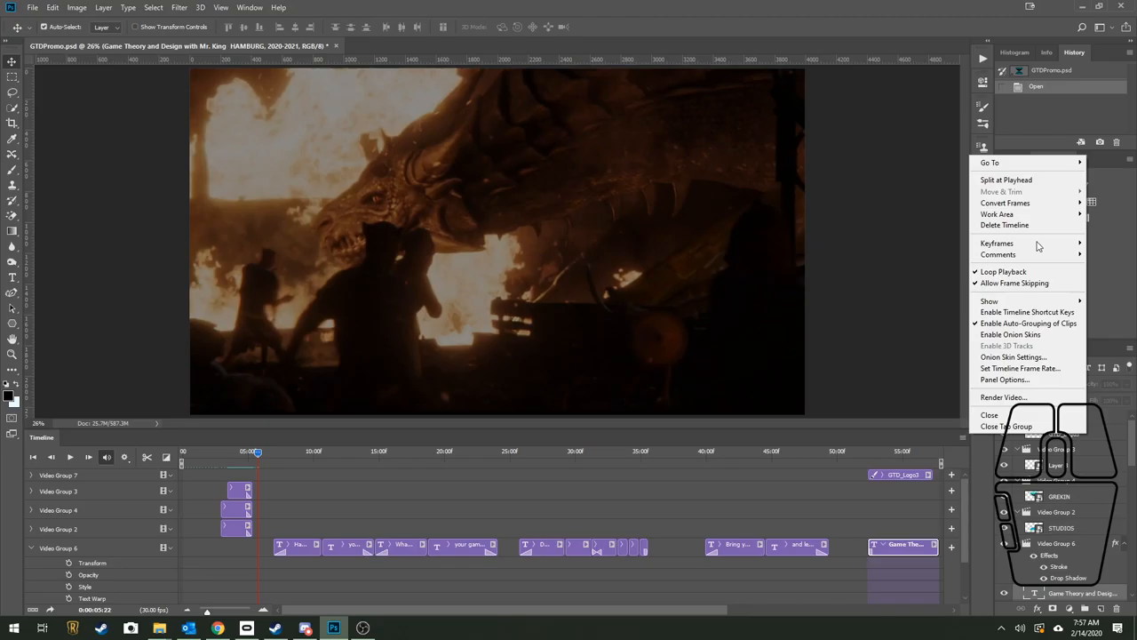
pyautogui.moveTo(1027, 397)
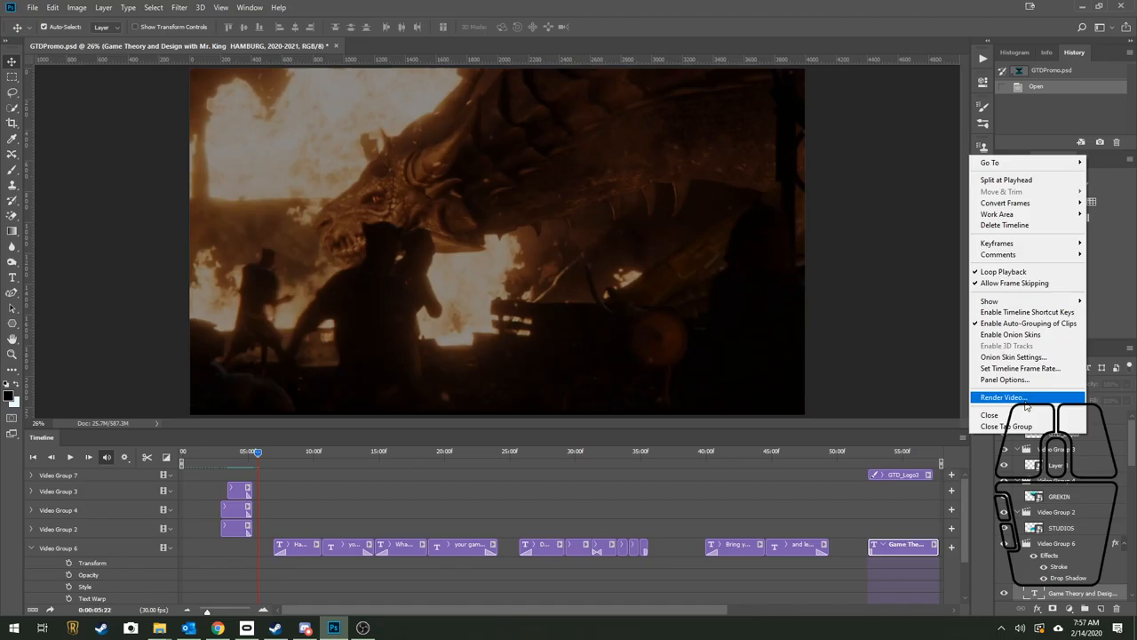
pyautogui.moveTo(1022, 397)
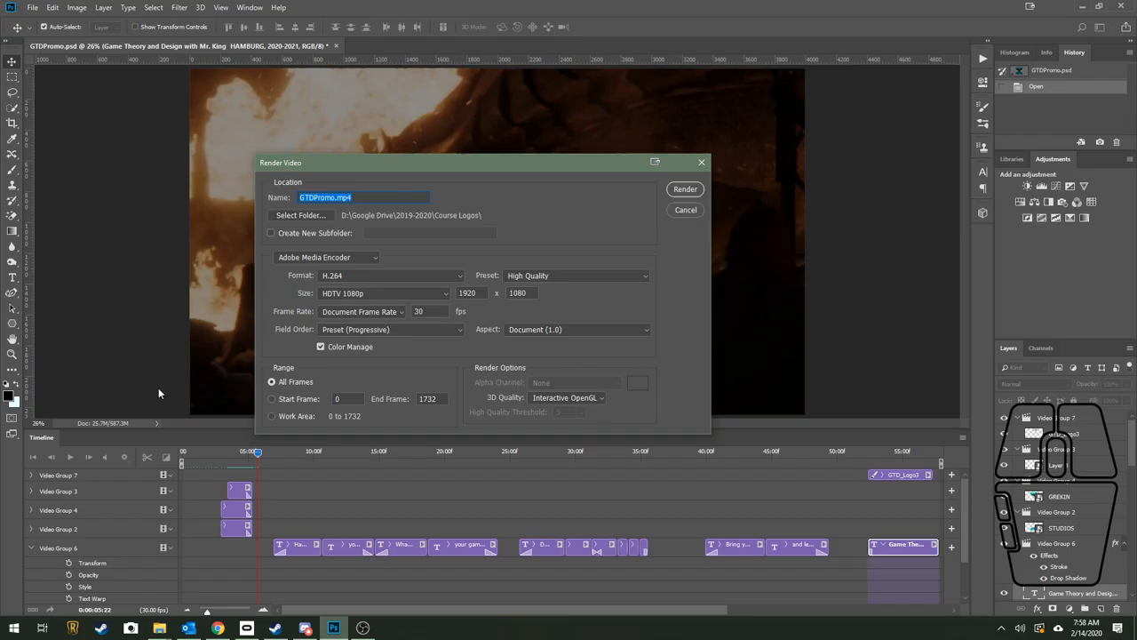
pyautogui.moveTo(520, 267)
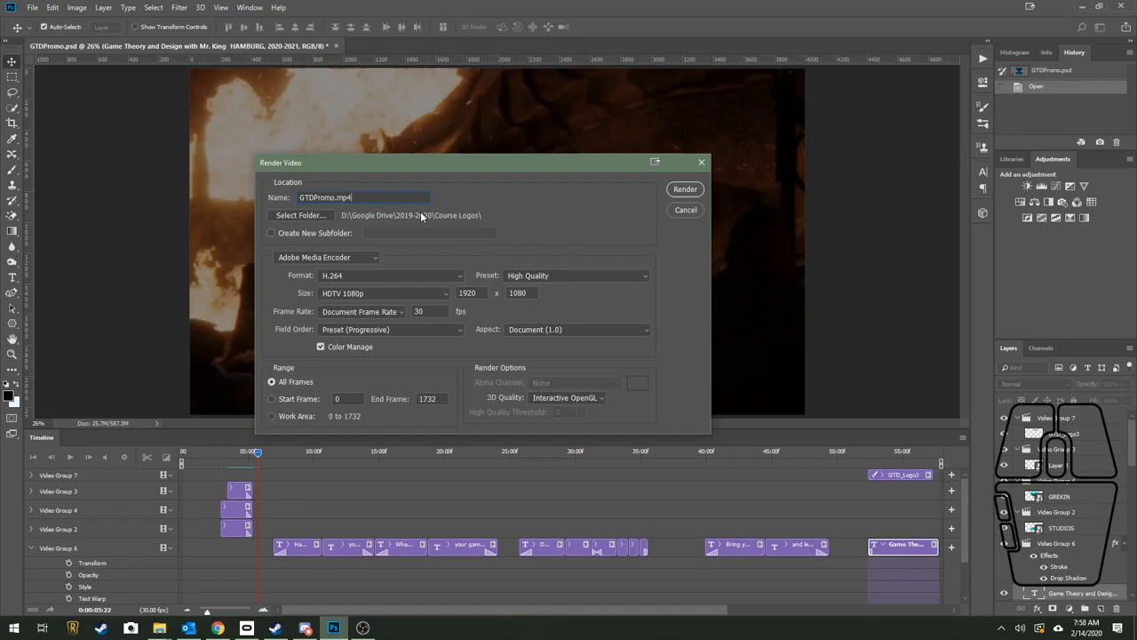
pyautogui.moveTo(378, 265)
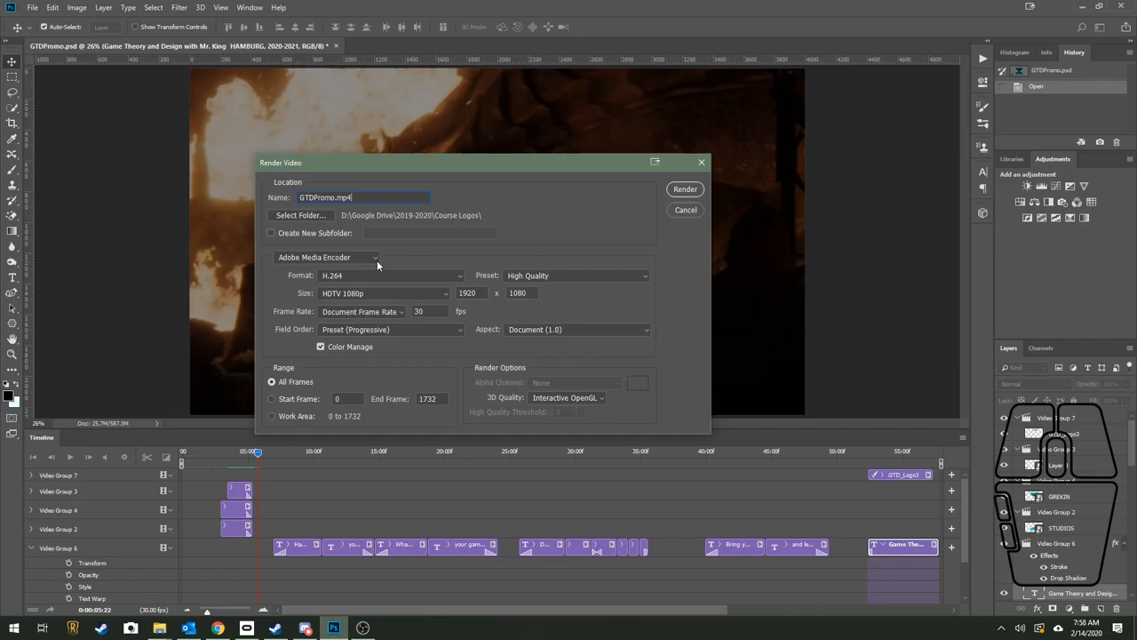
pyautogui.moveTo(254, 277)
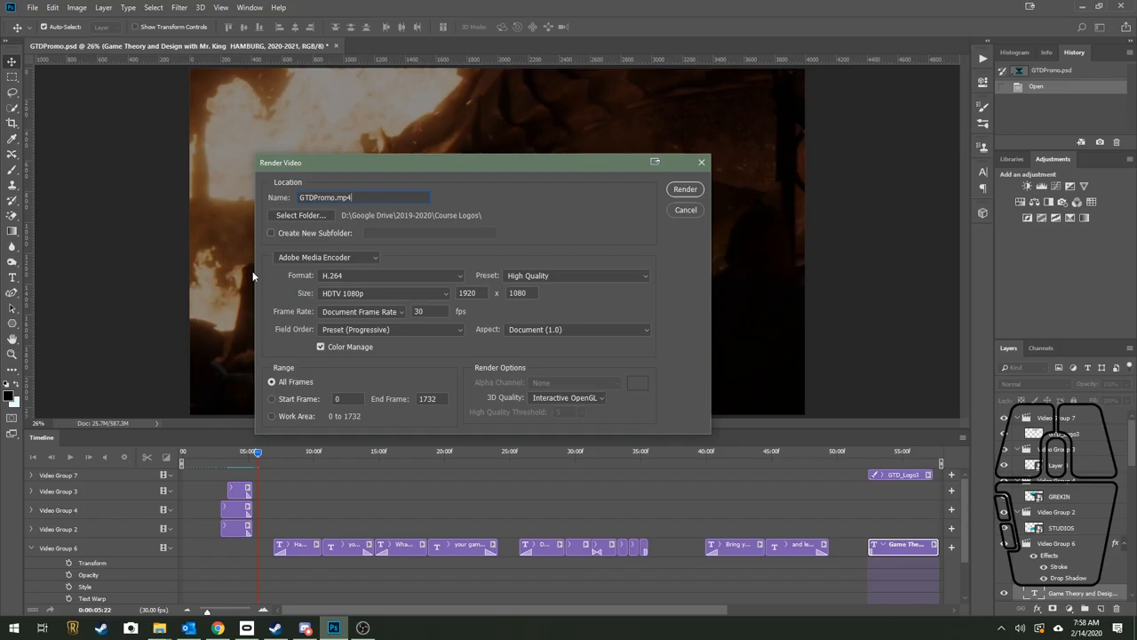
pyautogui.moveTo(638, 282)
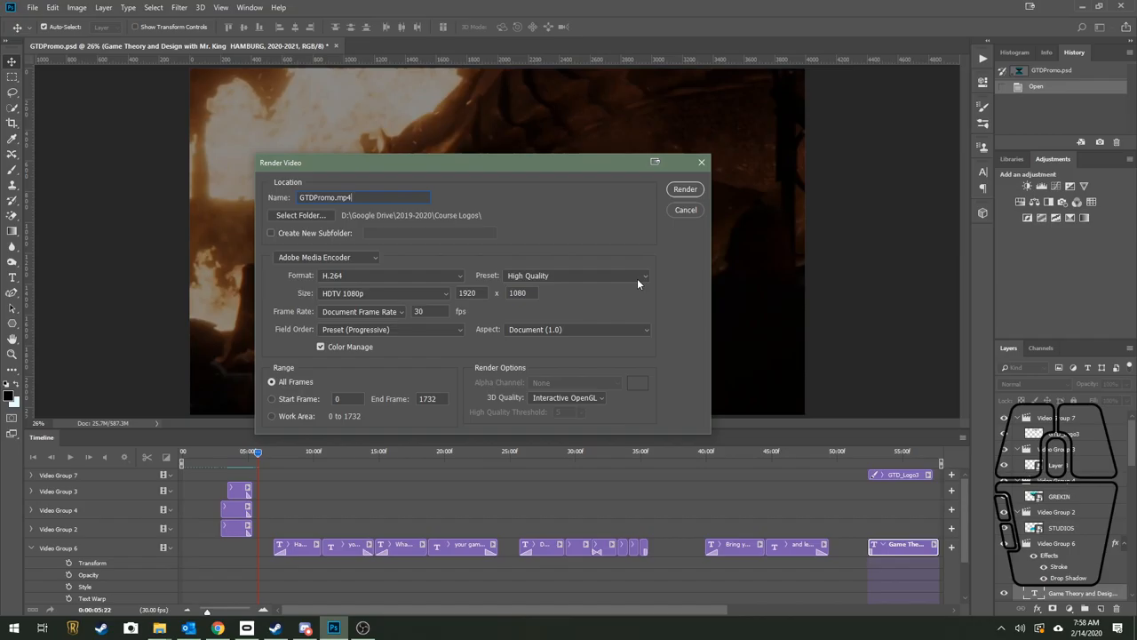
pyautogui.click(644, 275)
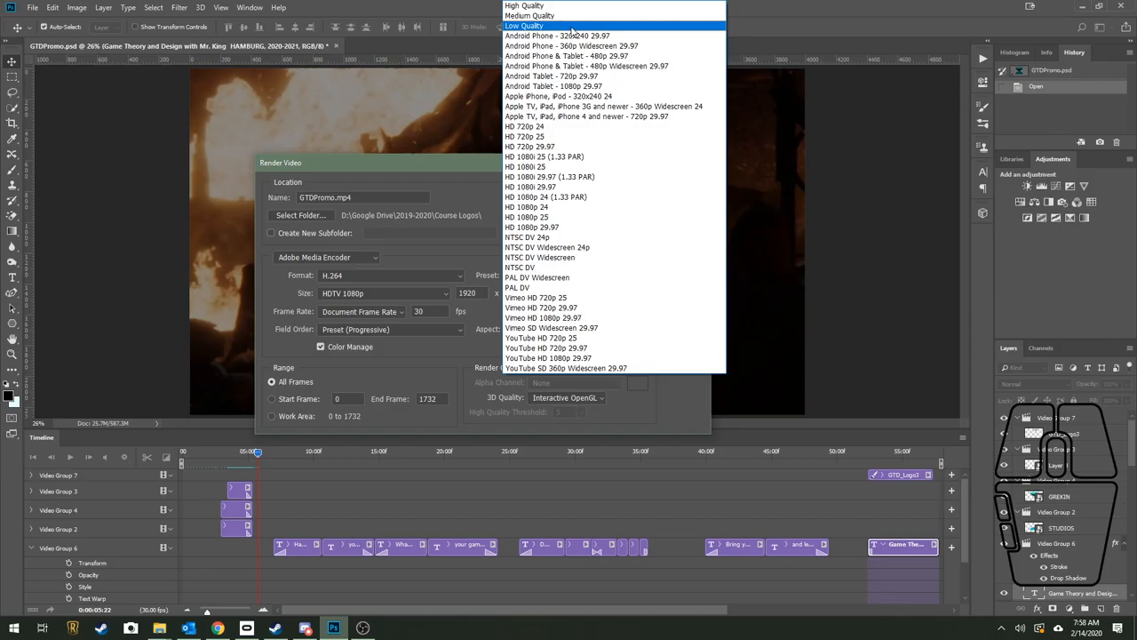
pyautogui.moveTo(611, 347)
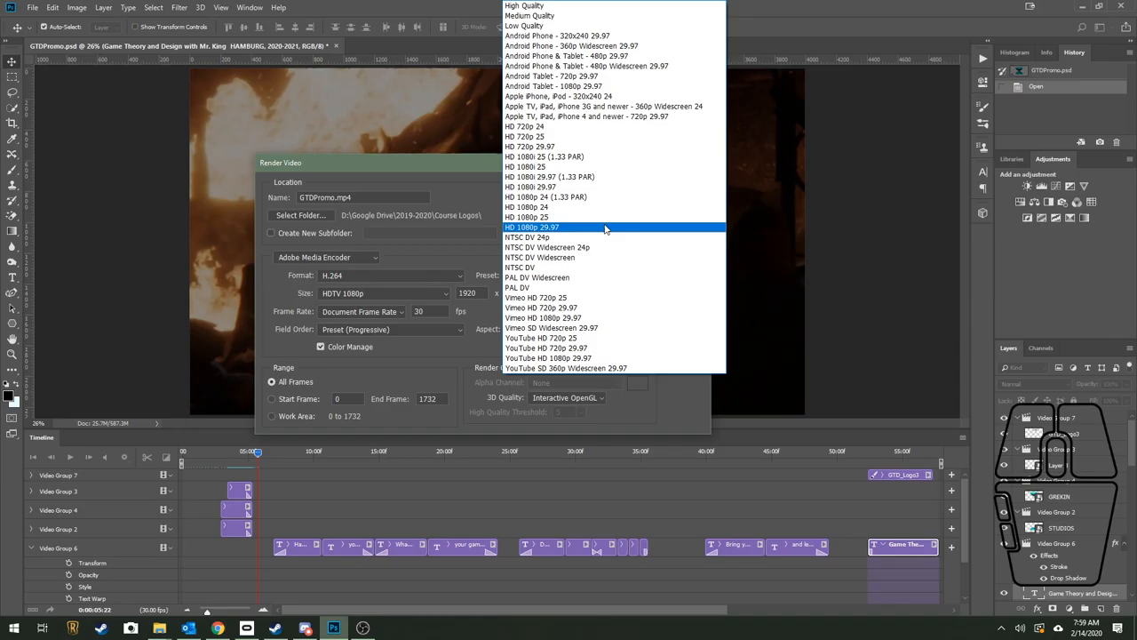
# - Choose the Medium Quality render preset, switching size to Document Size 4000 × 2250
pyautogui.click(529, 15)
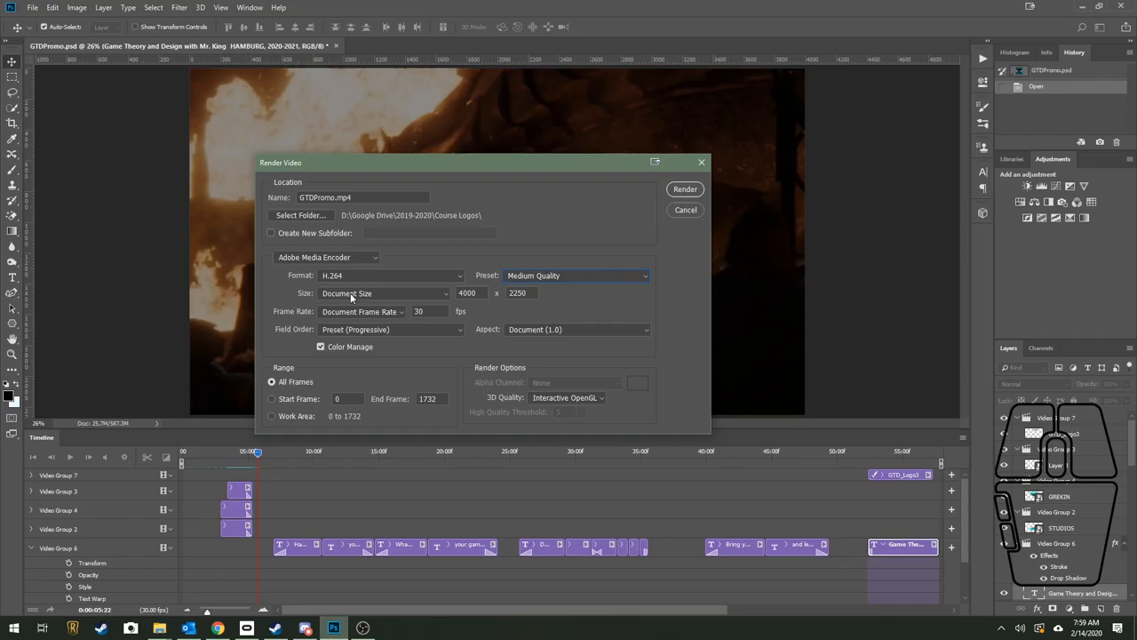
pyautogui.click(518, 292)
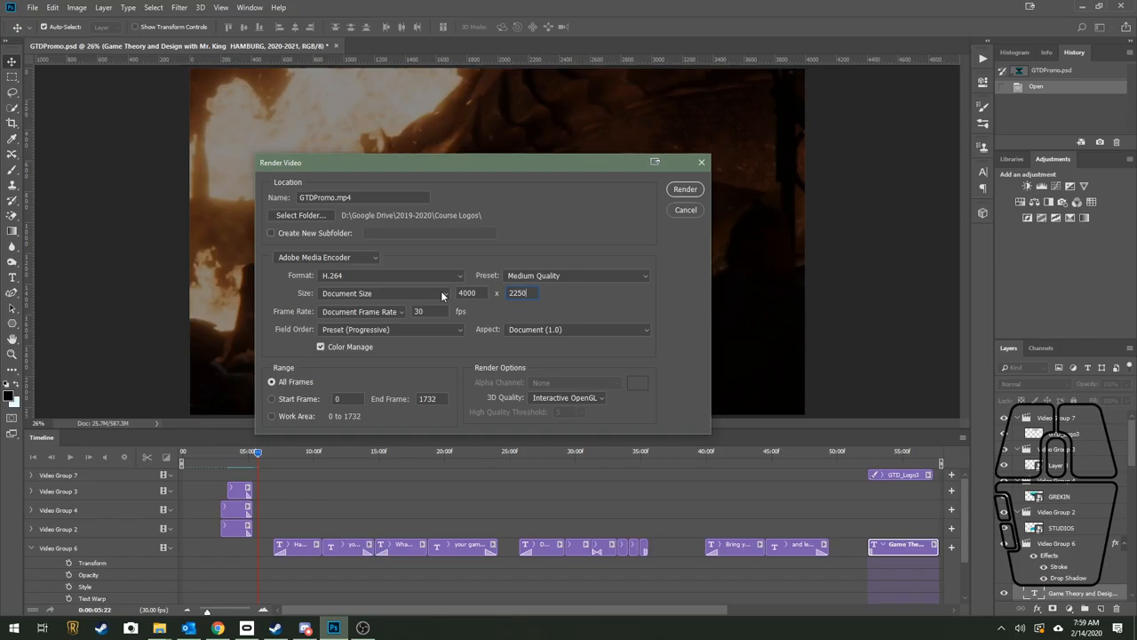
pyautogui.click(444, 293)
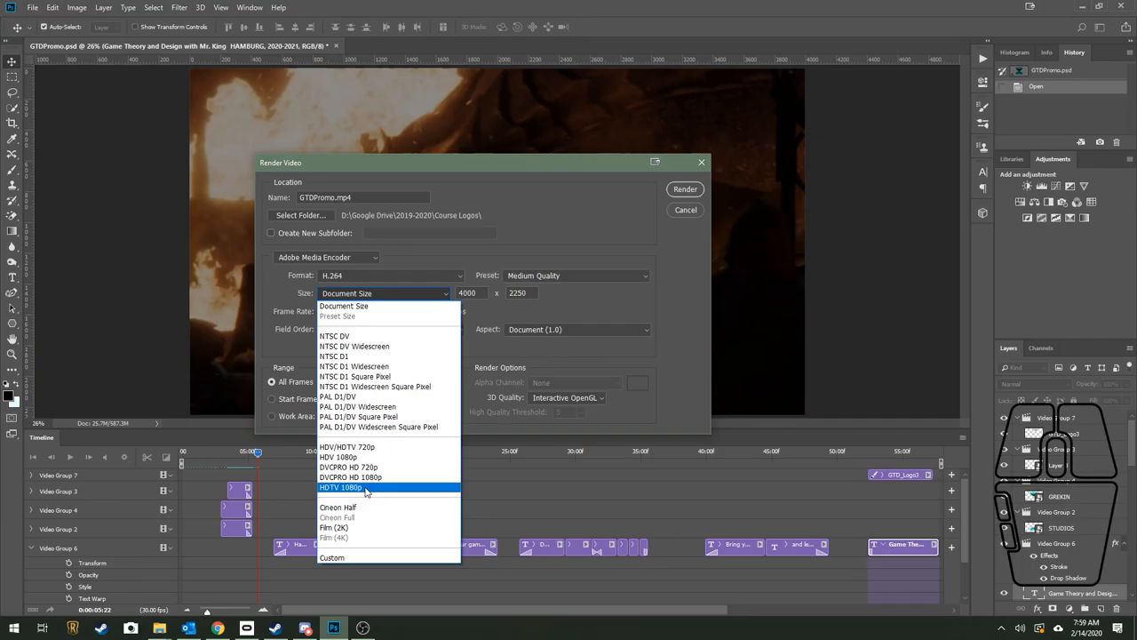
pyautogui.moveTo(306, 498)
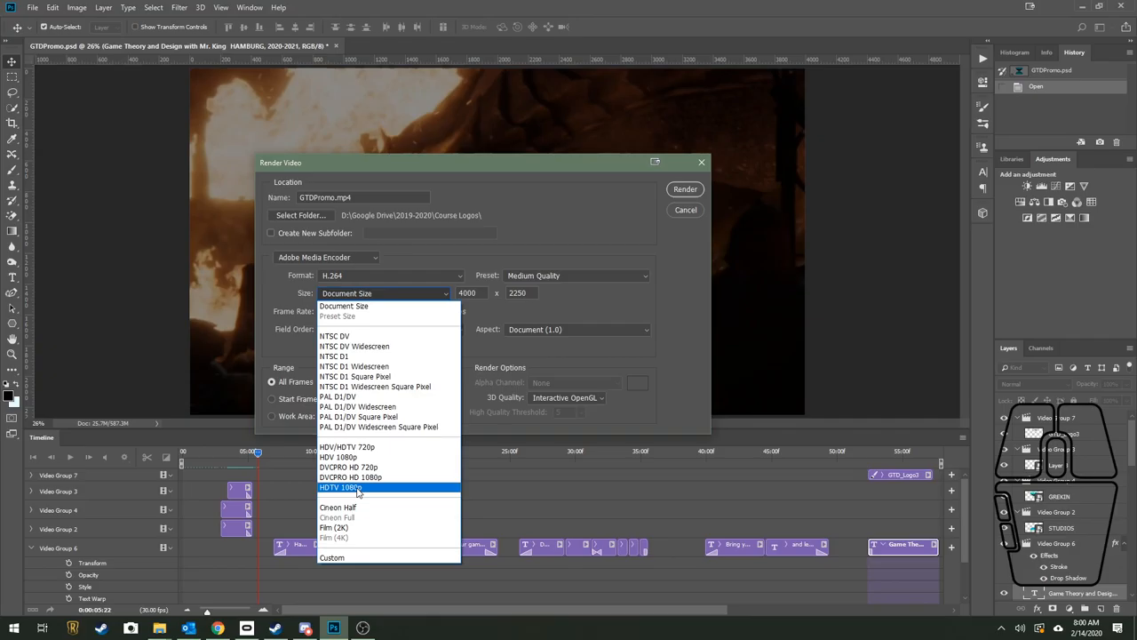
pyautogui.moveTo(377, 447)
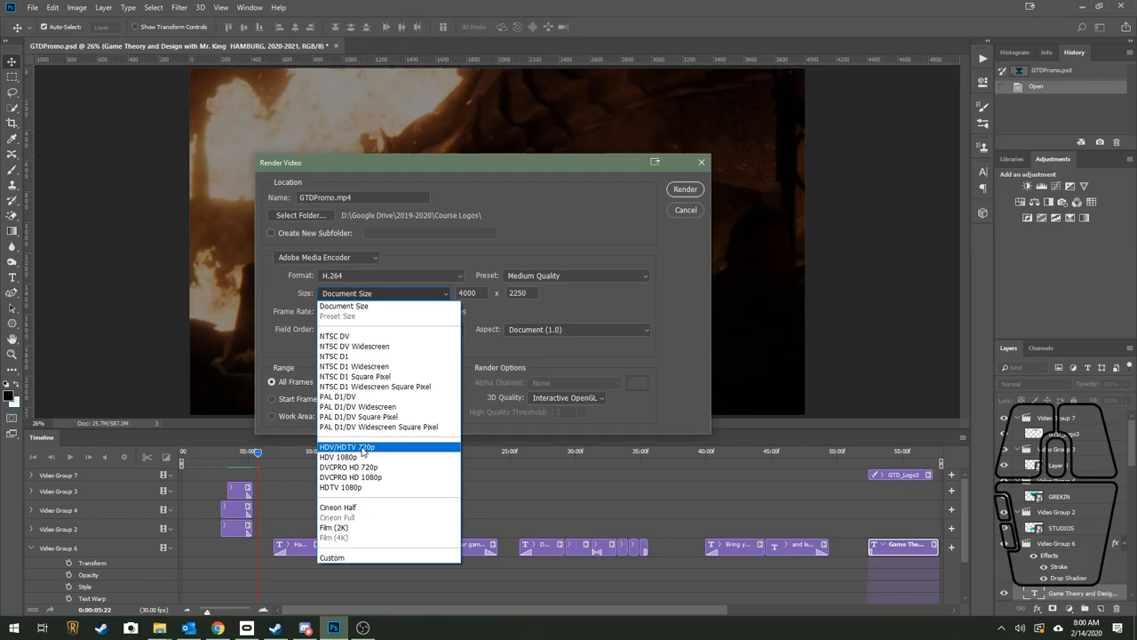
# - Choose HDV/HDTV 720p (1280 × 720) as the render size
pyautogui.click(347, 446)
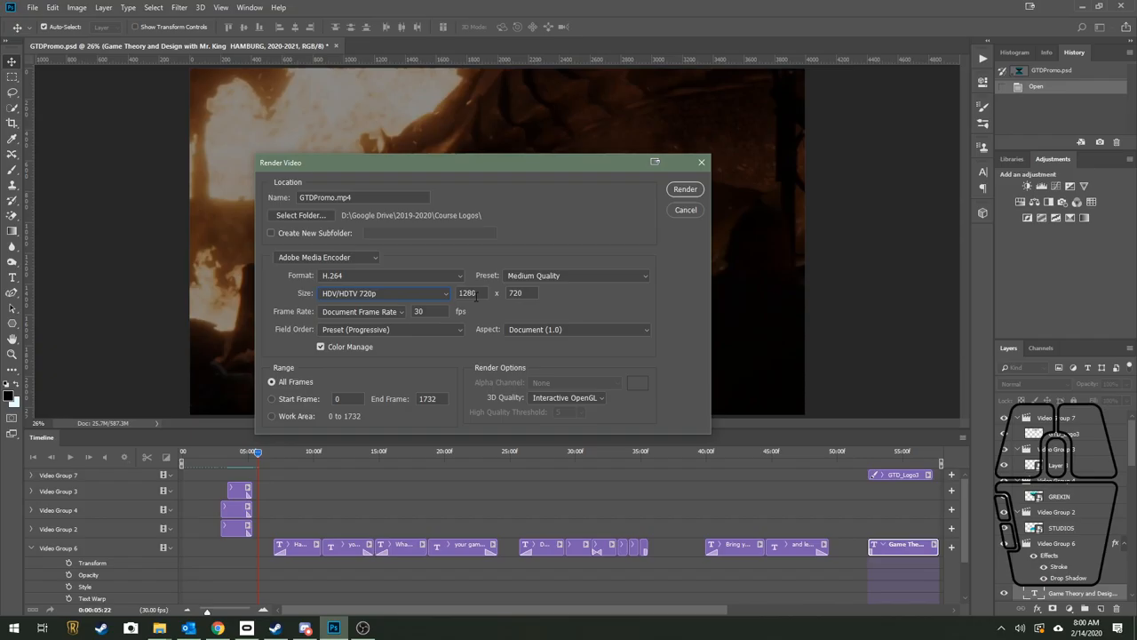
pyautogui.moveTo(550, 282)
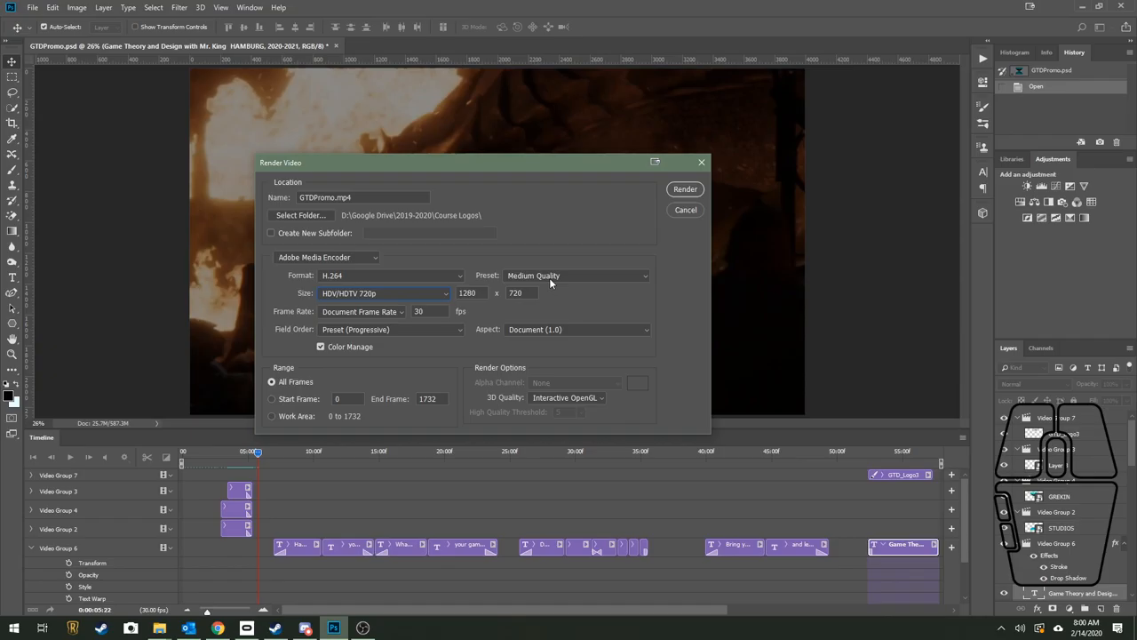